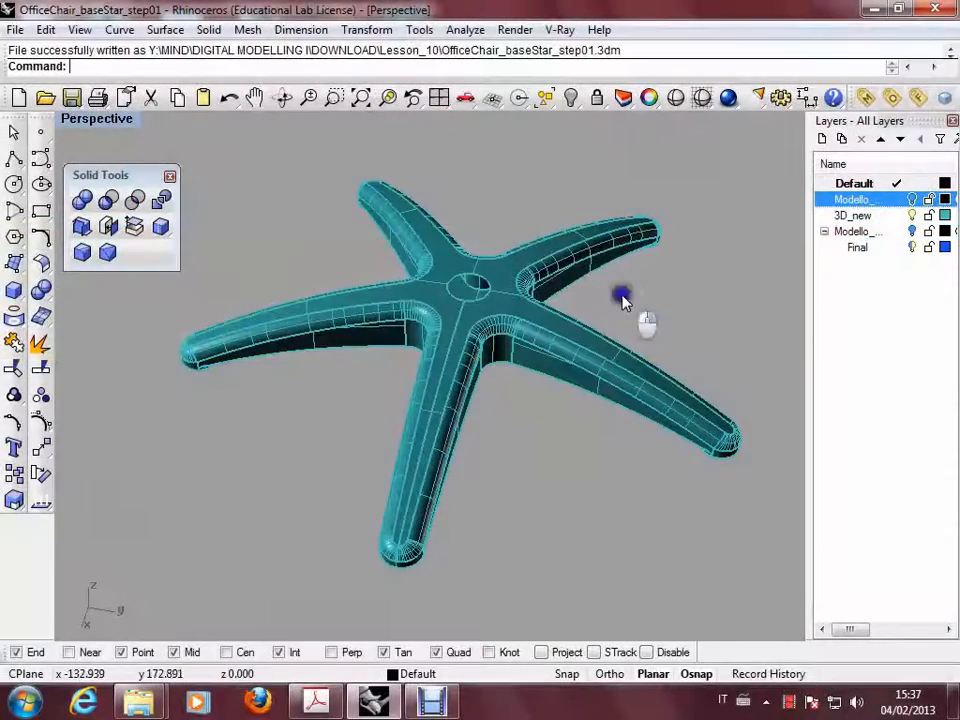
Orbit the finished OfficeChair_baseStar_step01 star base to inspect it
{"action": "left_click_drag", "start_coordinate": [620, 295], "coordinate": [587, 300]}
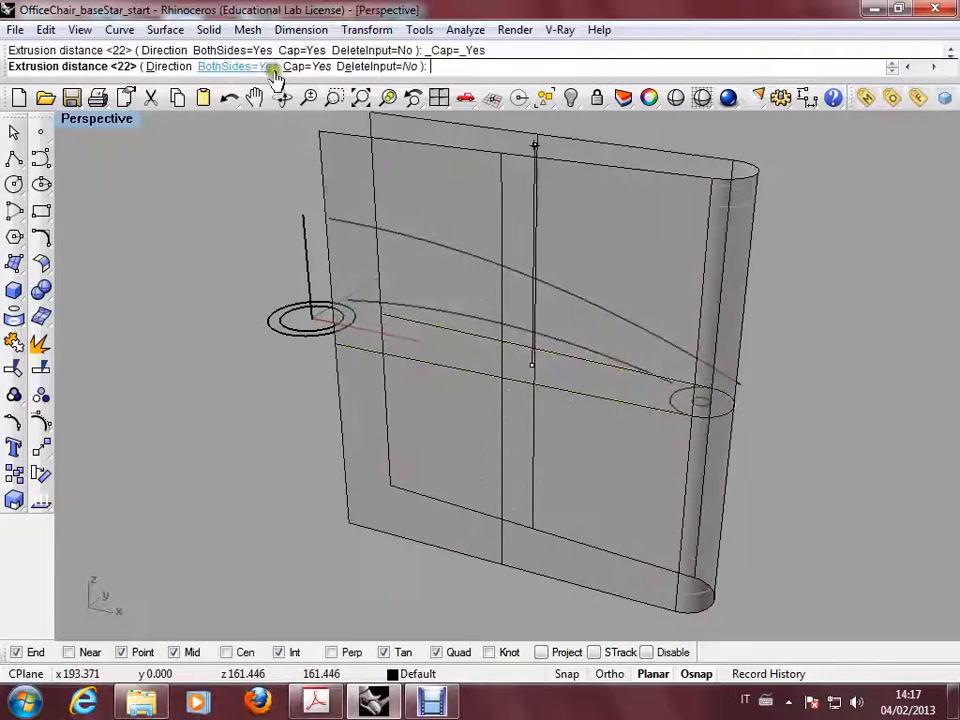
{"action": "left_click", "coordinate": [225, 66]}
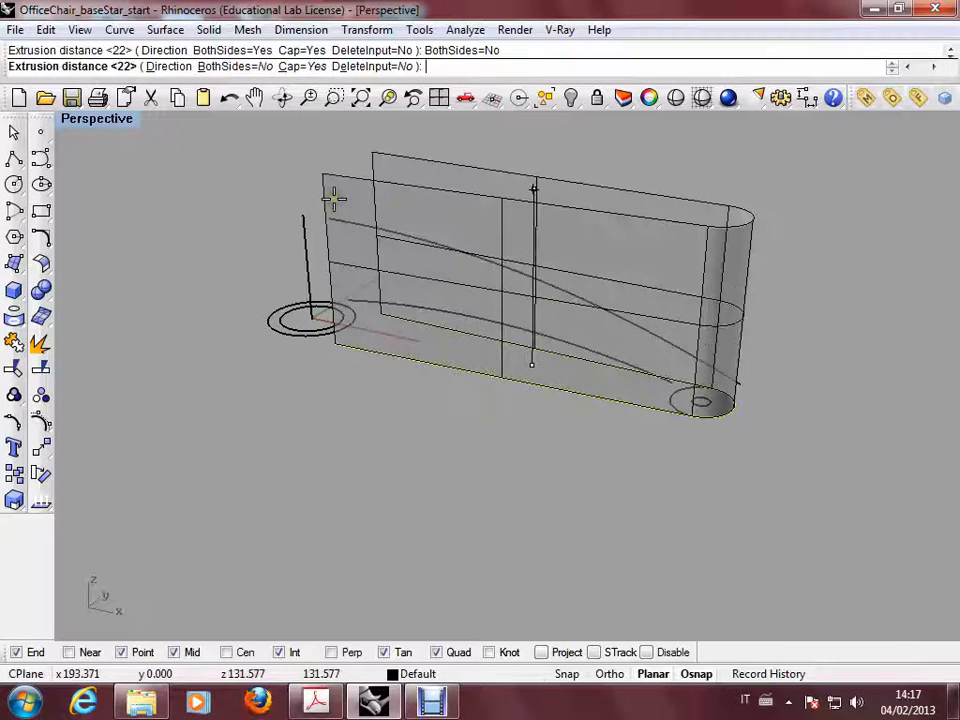
{"action": "left_click", "coordinate": [15, 343]}
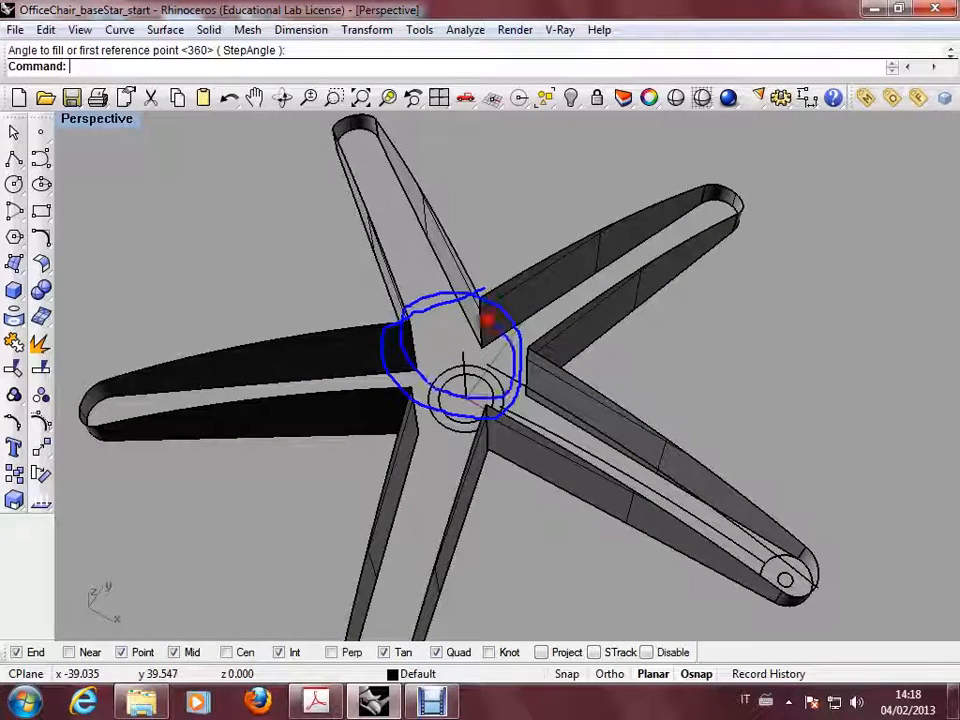
{"action": "left_click", "coordinate": [15, 262]}
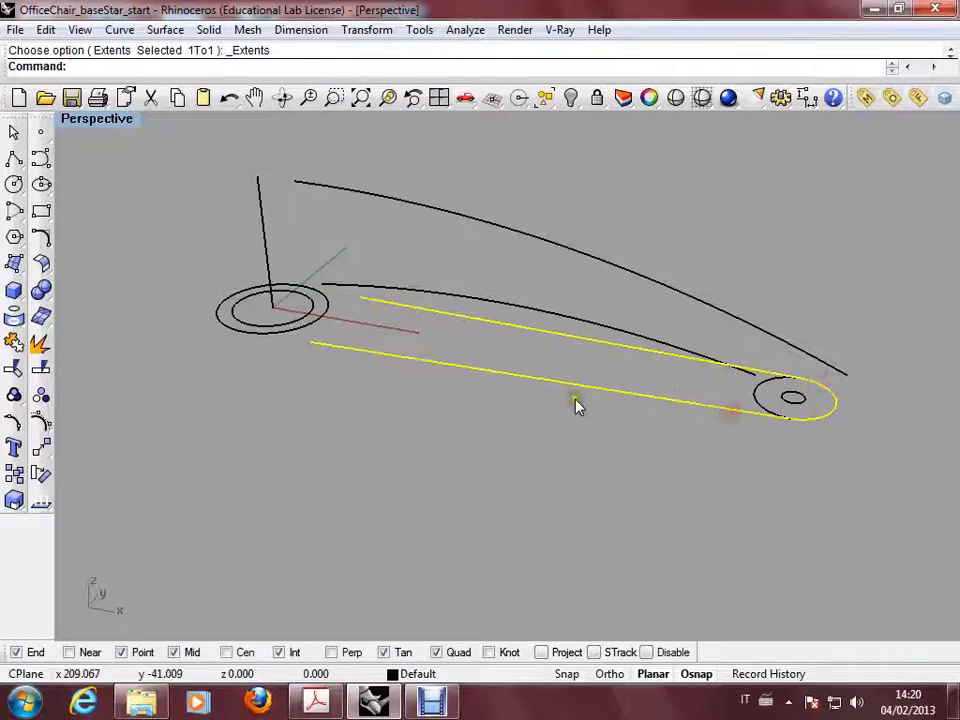
Extrude the leg outline upward and polar-array it into 5 legs over 360°
{"action": "left_click_drag", "start_coordinate": [575, 405], "coordinate": [593, 325]}
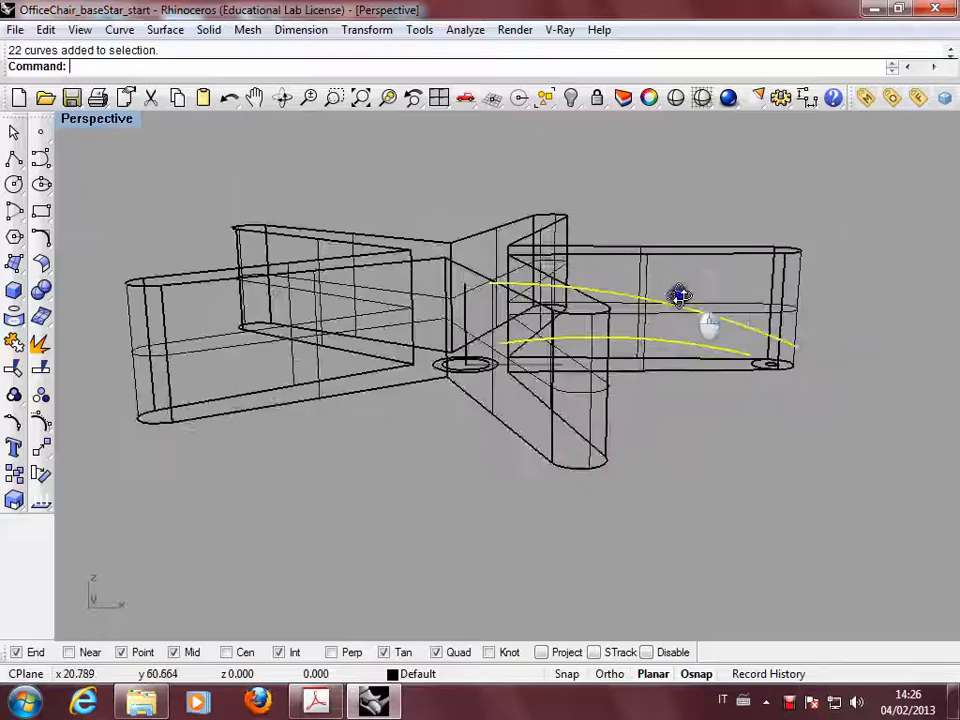
Shade the five leg walls, undo the last curve extrusion, and orbit around them
{"action": "left_click_drag", "start_coordinate": [680, 295], "coordinate": [840, 238]}
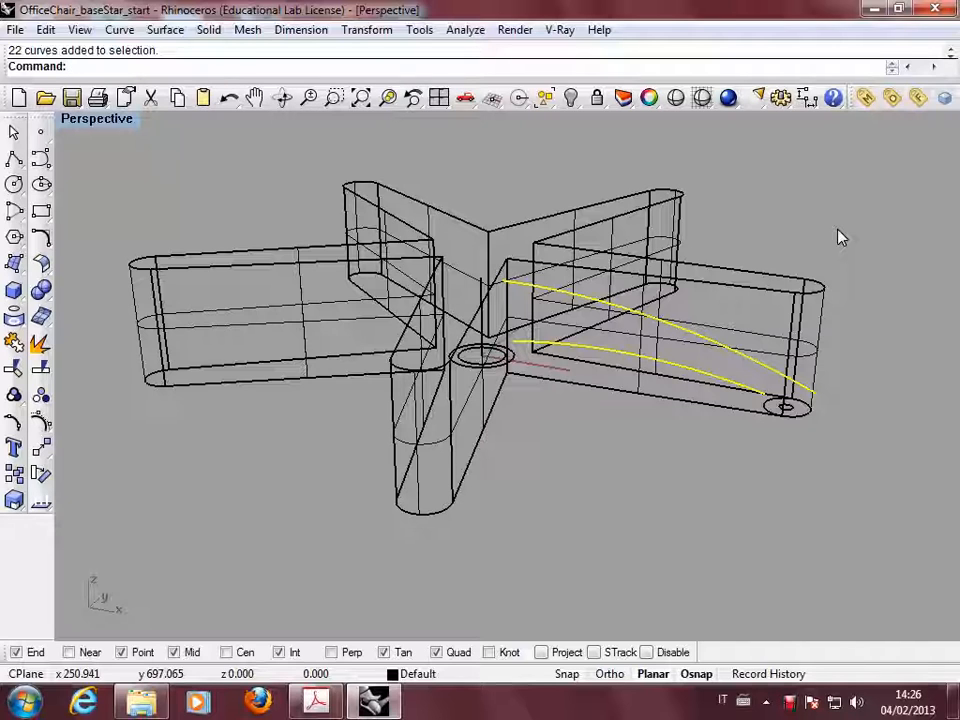
{"action": "key", "text": "ctrl+z"}
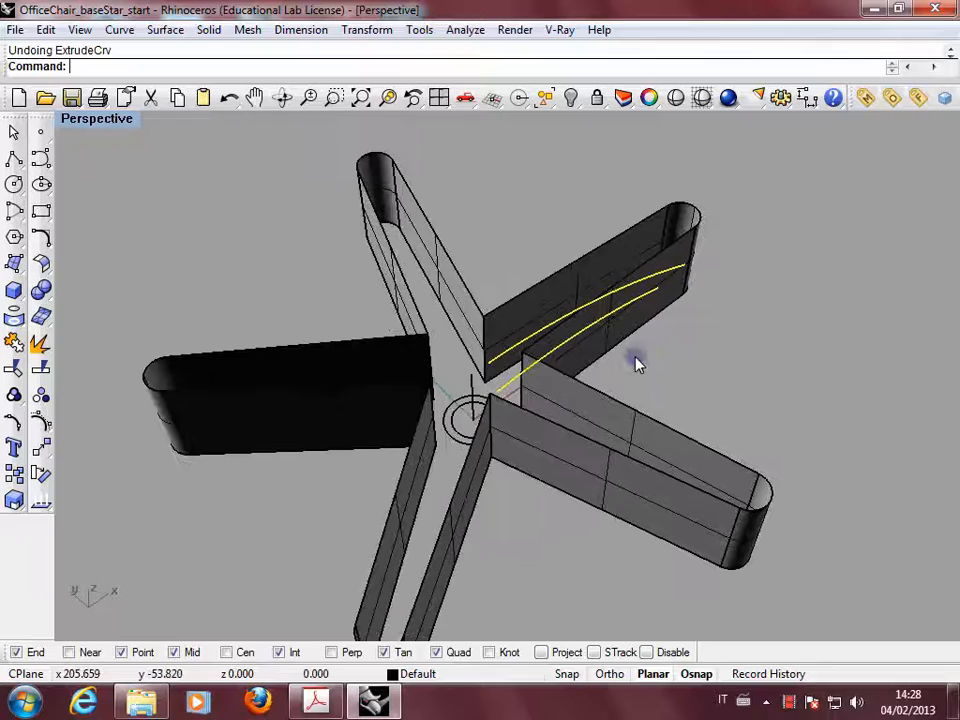
{"action": "left_click_drag", "start_coordinate": [640, 360], "coordinate": [585, 300]}
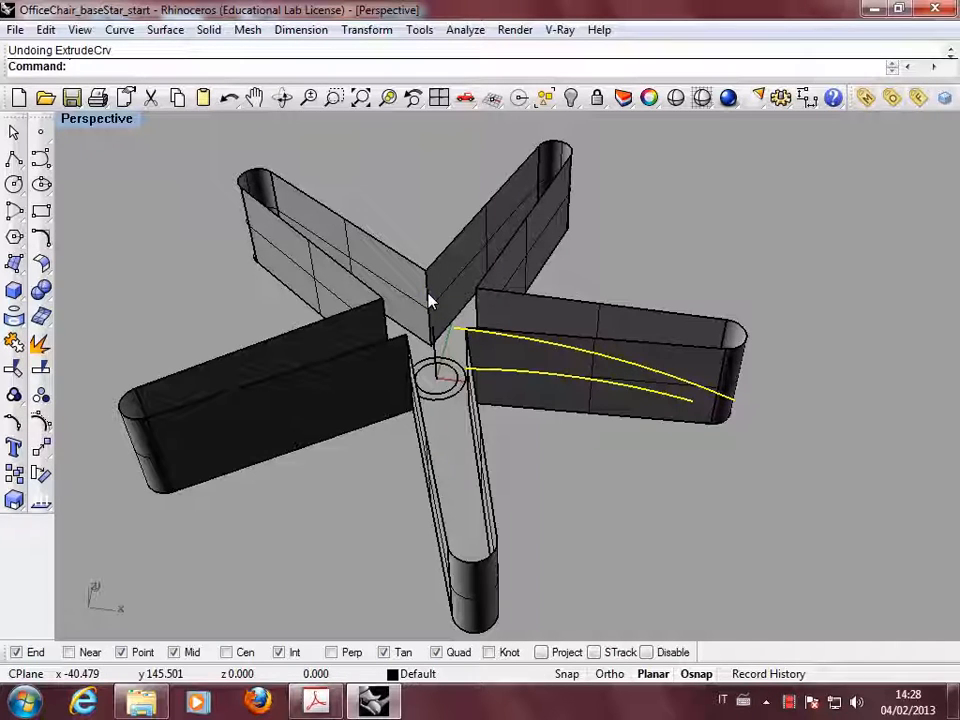
{"action": "left_click", "coordinate": [14, 261]}
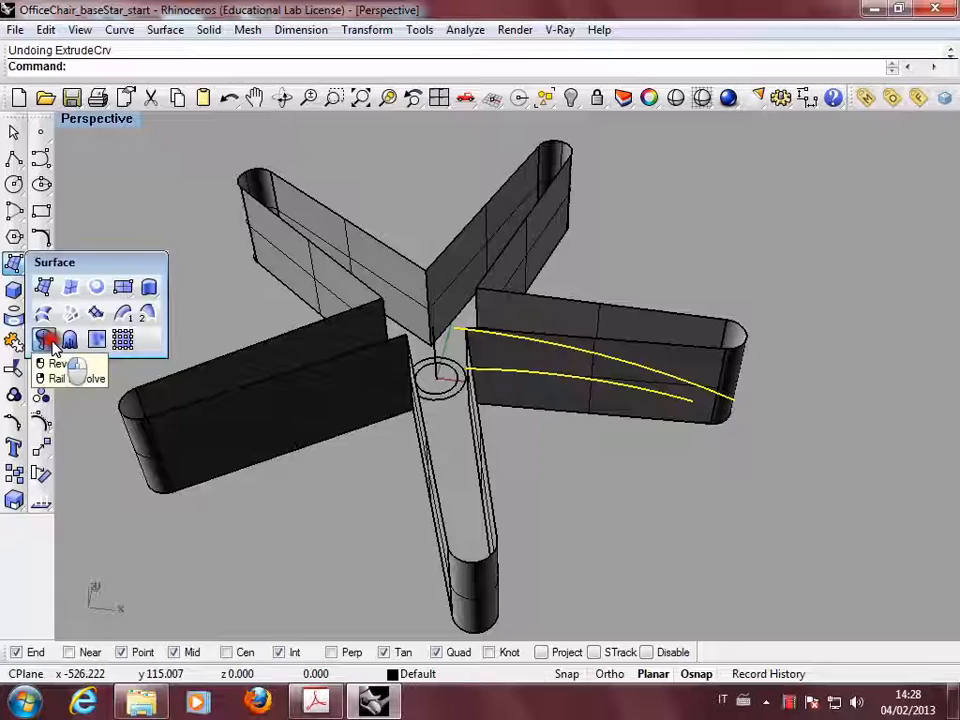
Revolve the top profile curve 360° around a vertical axis at the hub centre
{"action": "left_click", "coordinate": [48, 340]}
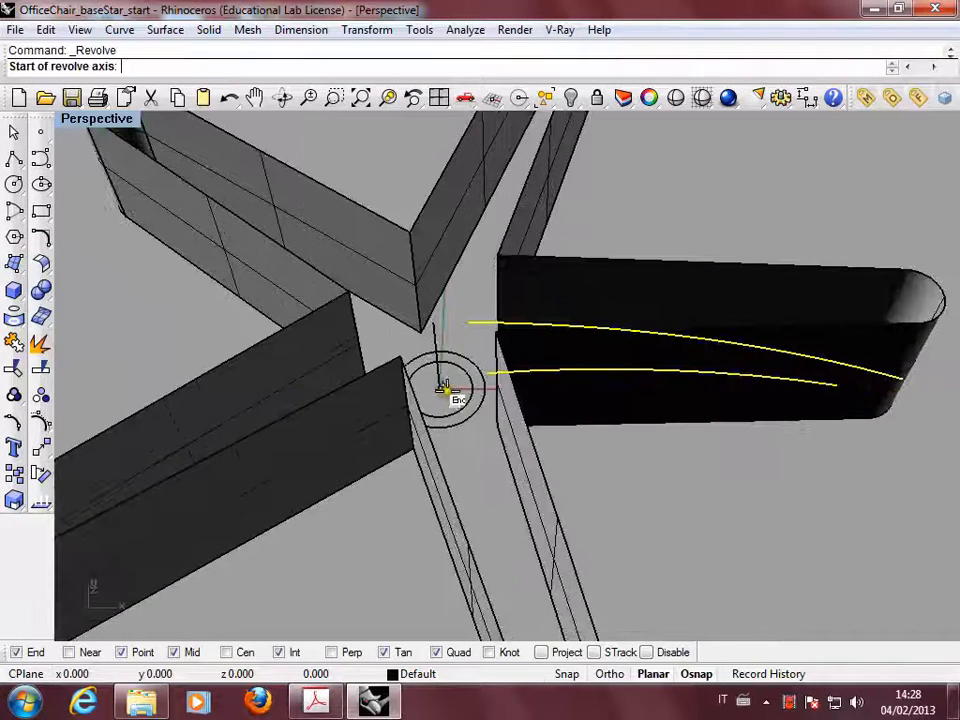
{"action": "left_click", "coordinate": [442, 388]}
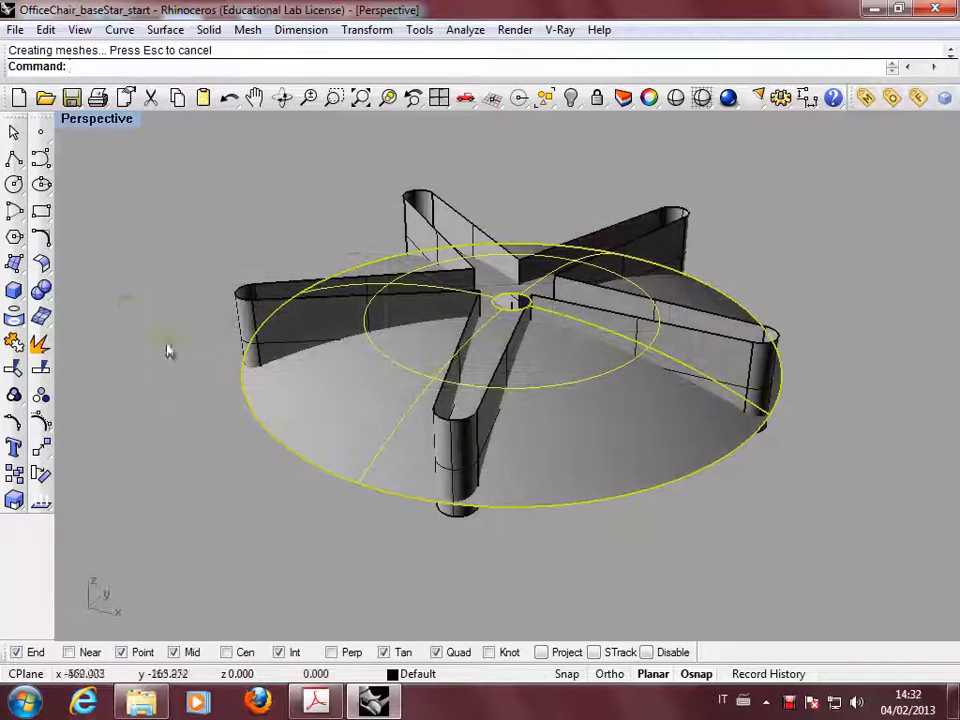
{"action": "left_click", "coordinate": [425, 200]}
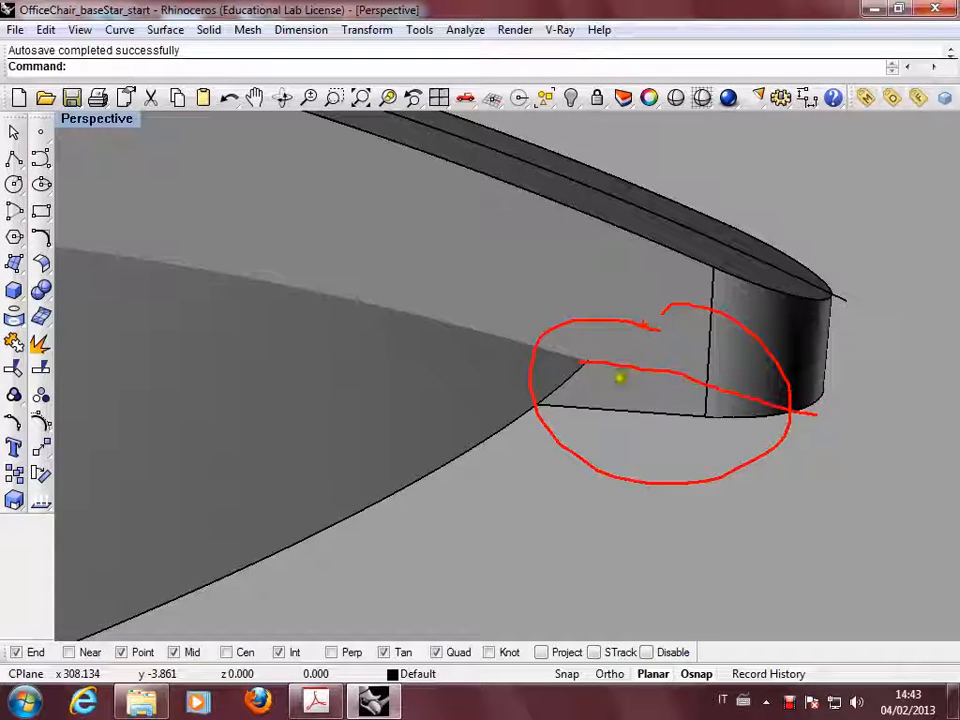
Extend the lower domed surface's edge by 5 past the leg tips
{"action": "left_click_drag", "start_coordinate": [620, 380], "coordinate": [680, 360]}
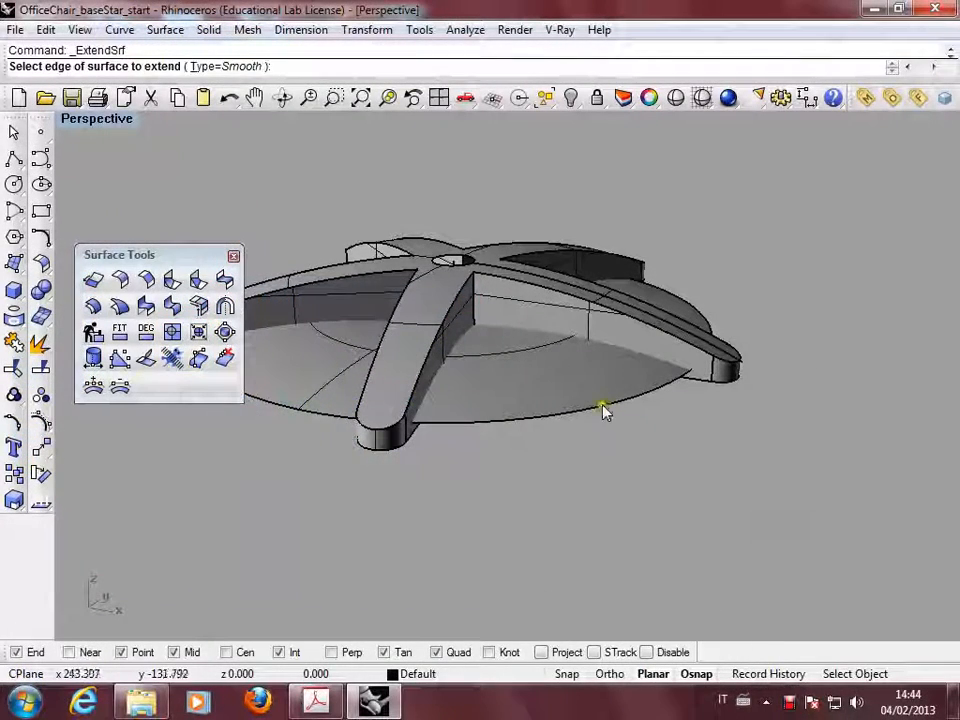
{"action": "left_click", "coordinate": [603, 410]}
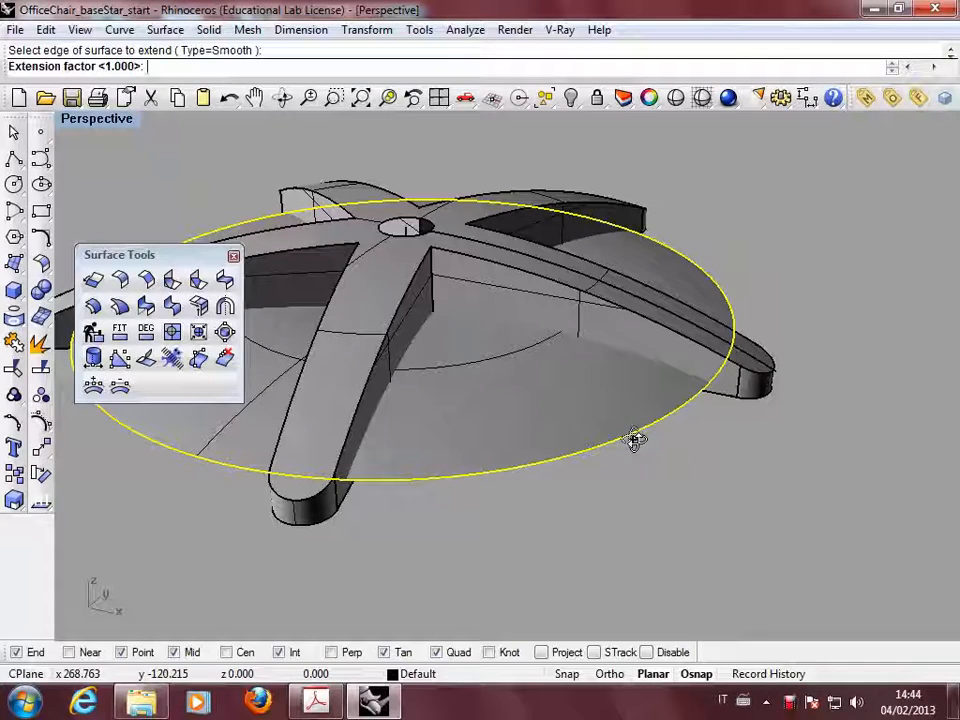
{"action": "type", "text": "5"}
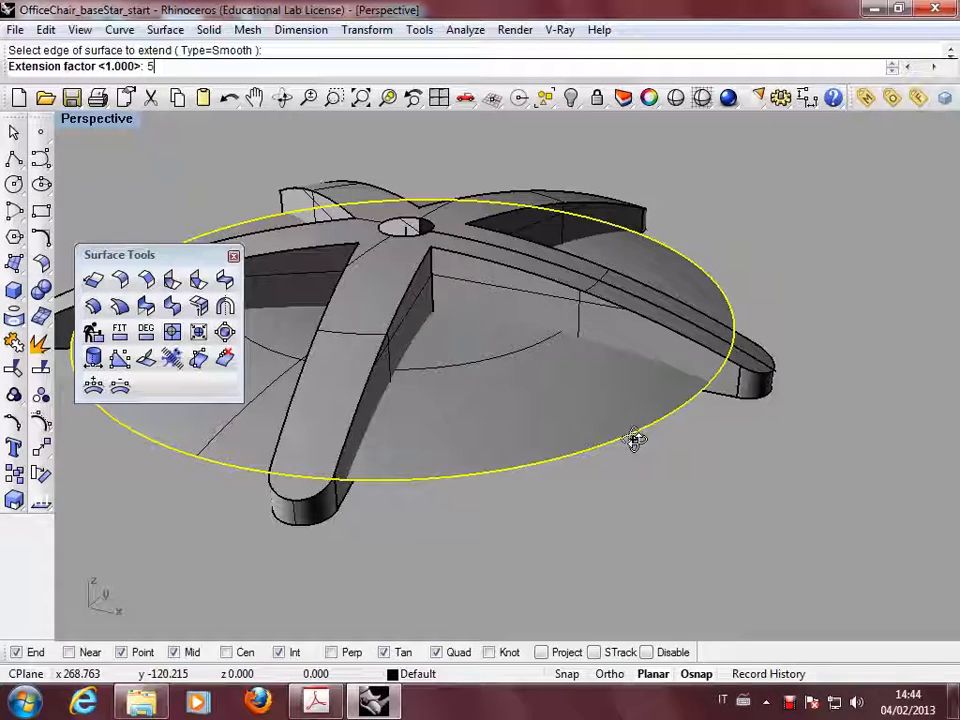
{"action": "key", "text": "ctrl+z"}
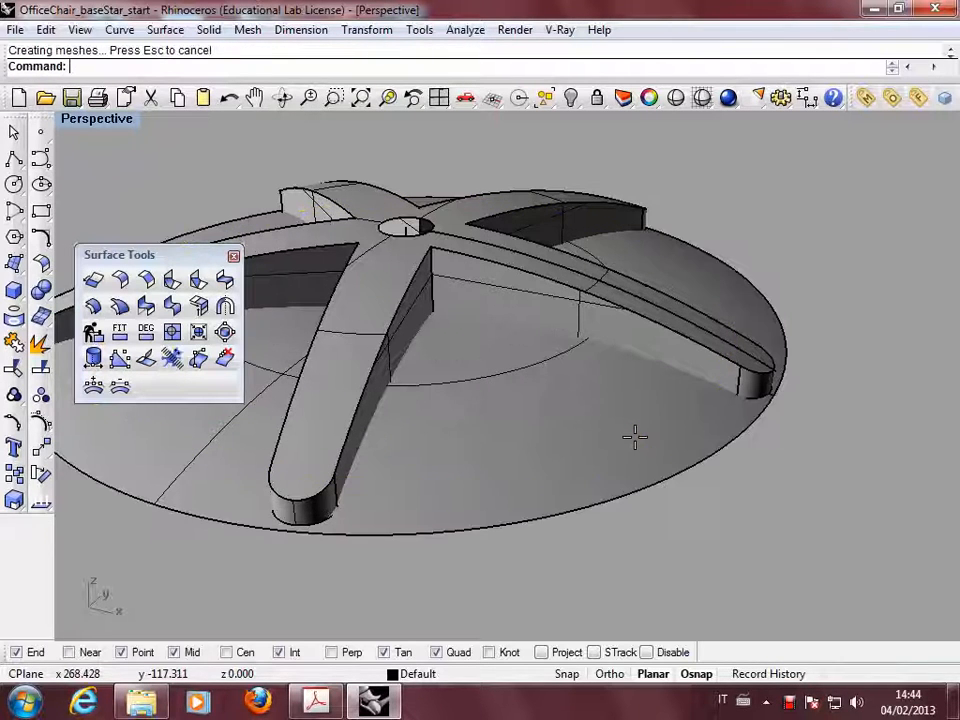
{"action": "left_click_drag", "start_coordinate": [635, 436], "coordinate": [855, 358]}
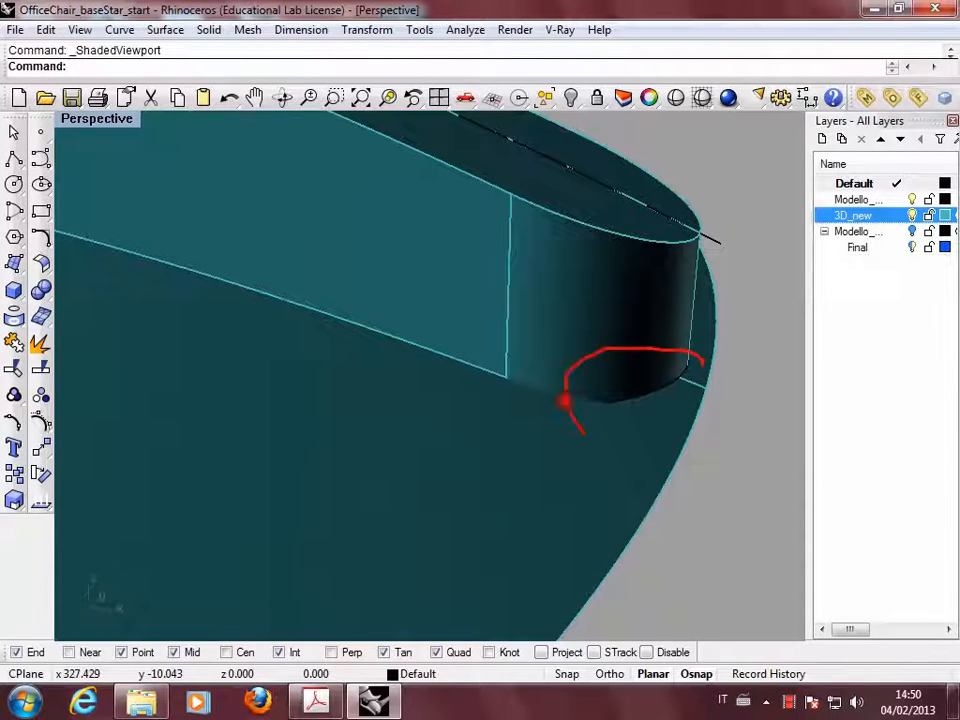
Trim the leg walls with the dome surfaces to give curved, sloping tops
{"action": "left_click", "coordinate": [585, 350]}
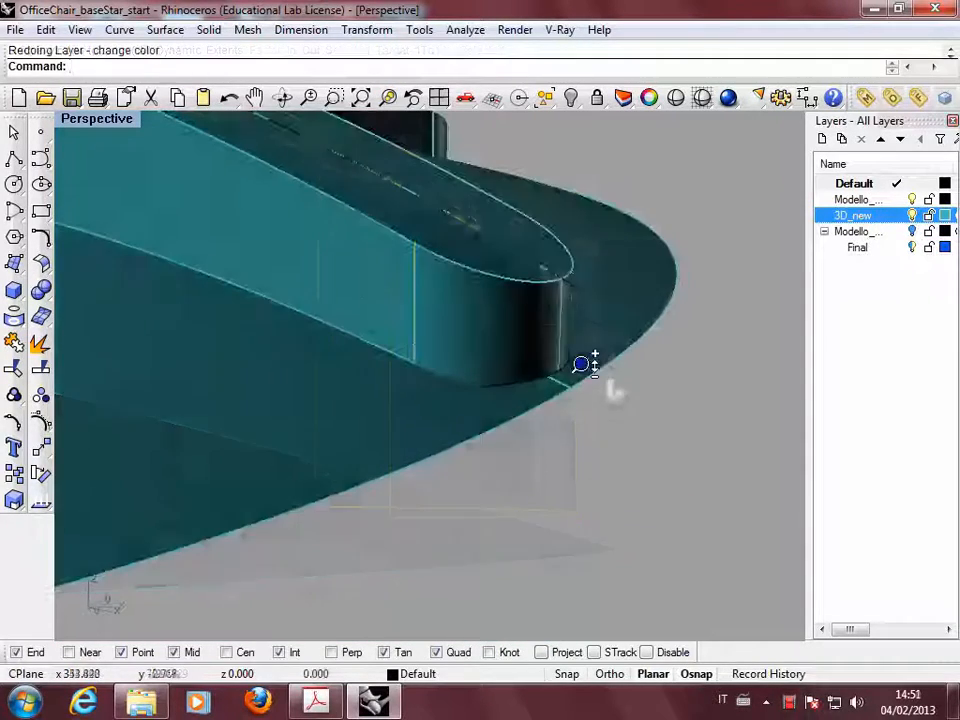
{"action": "left_click", "coordinate": [580, 365]}
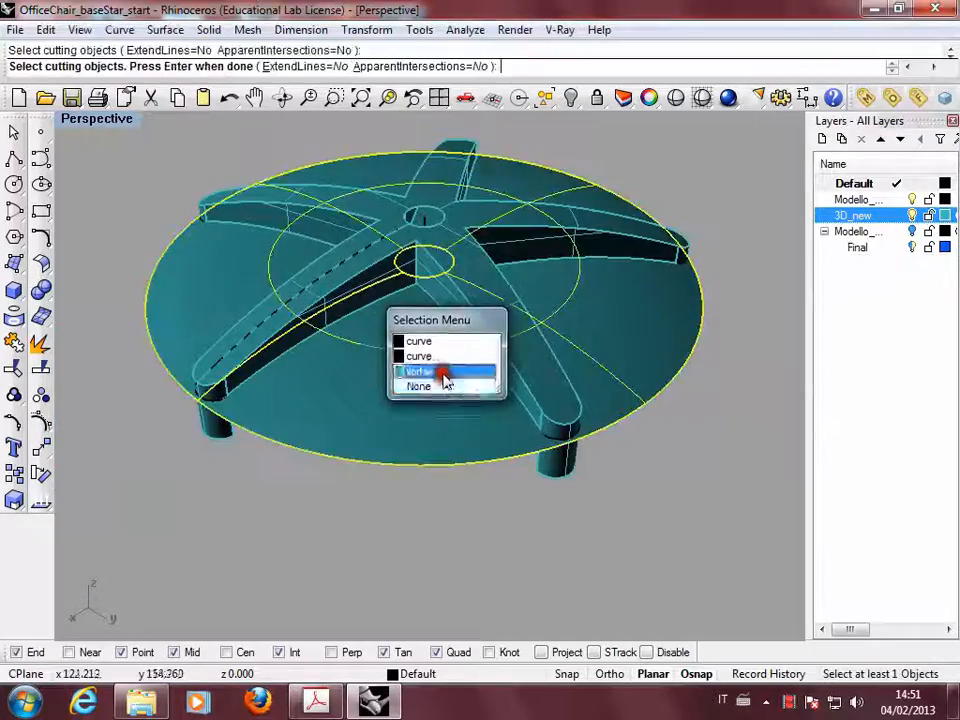
{"action": "left_click", "coordinate": [420, 371]}
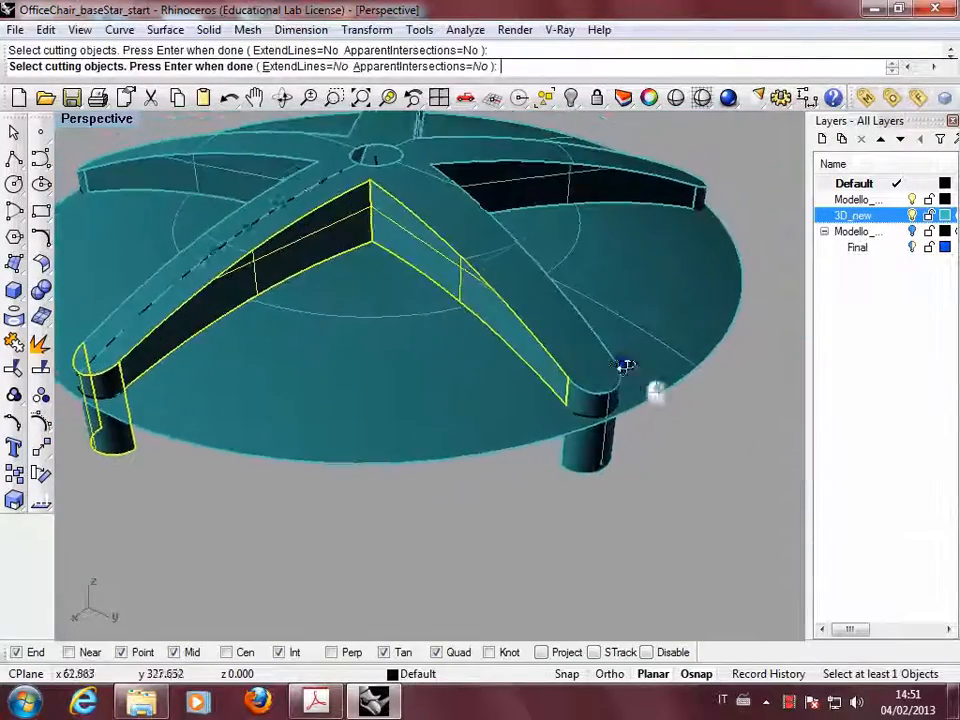
{"action": "left_click_drag", "start_coordinate": [625, 365], "coordinate": [445, 405]}
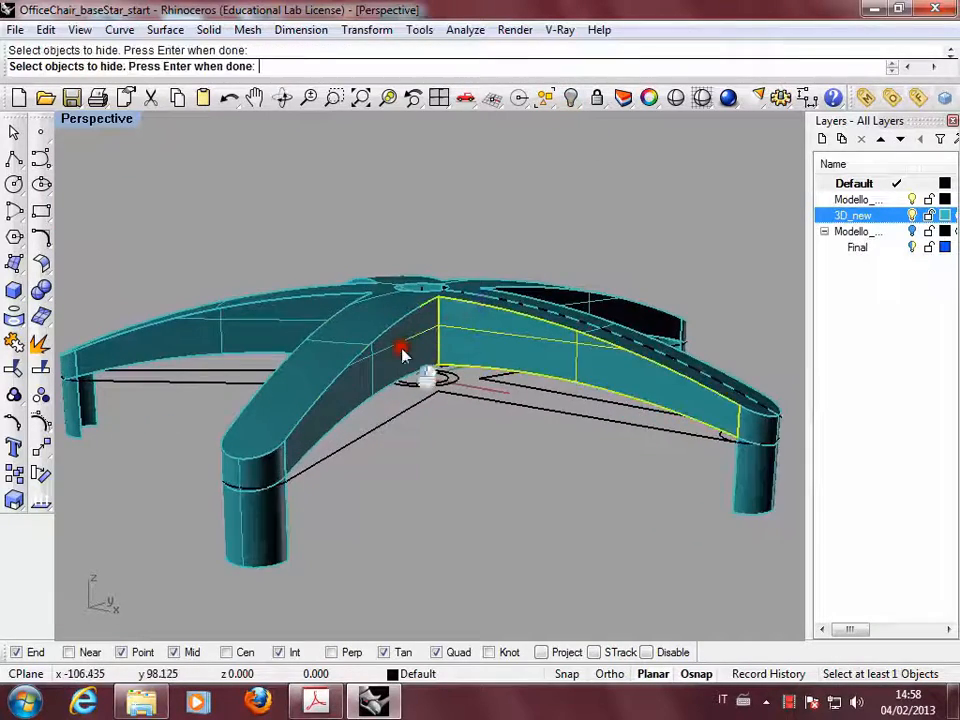
Orbit down onto the star after hiding the dome surfaces
{"action": "left_click_drag", "start_coordinate": [400, 350], "coordinate": [470, 370]}
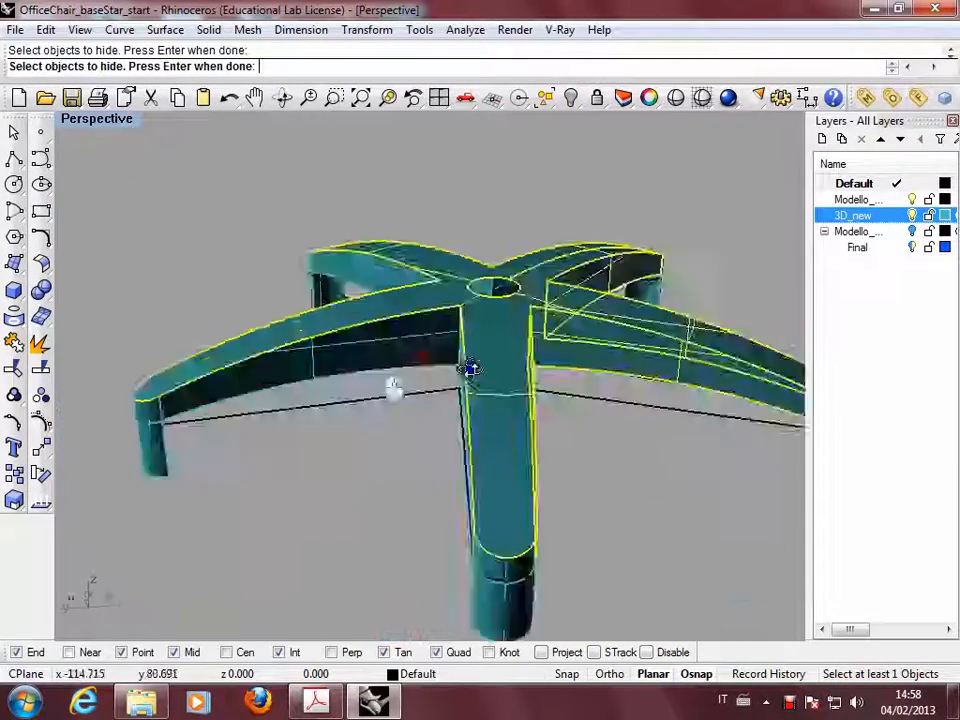
{"action": "left_click_drag", "start_coordinate": [470, 370], "coordinate": [575, 330]}
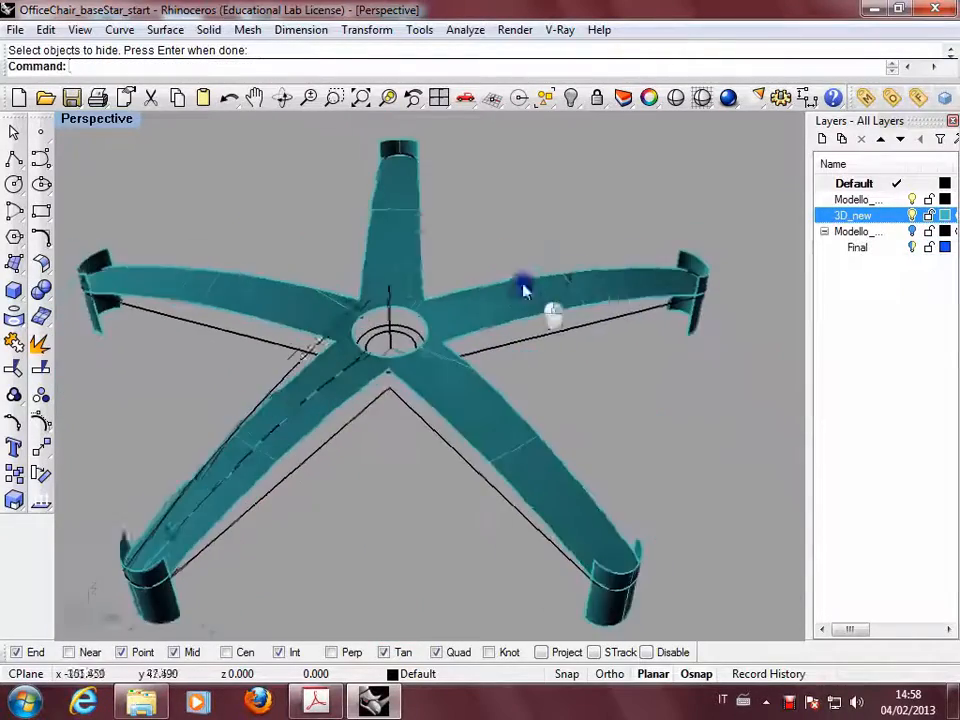
{"action": "left_click_drag", "start_coordinate": [525, 282], "coordinate": [665, 280]}
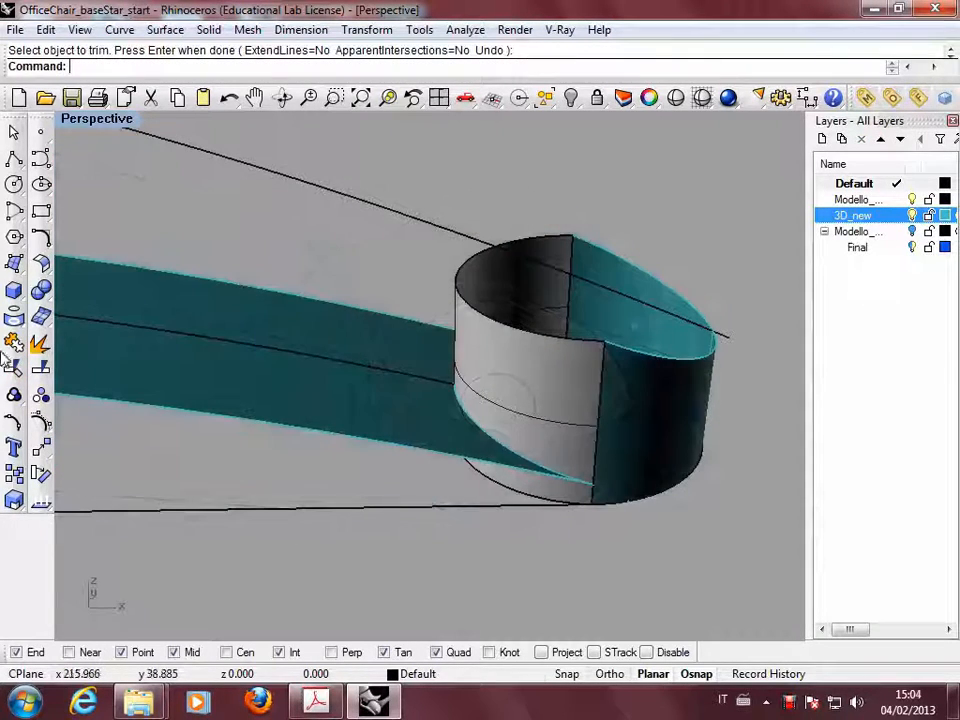
Trim the foot cylinder and arm end using the arm surface as cutter
{"action": "left_click", "coordinate": [430, 373]}
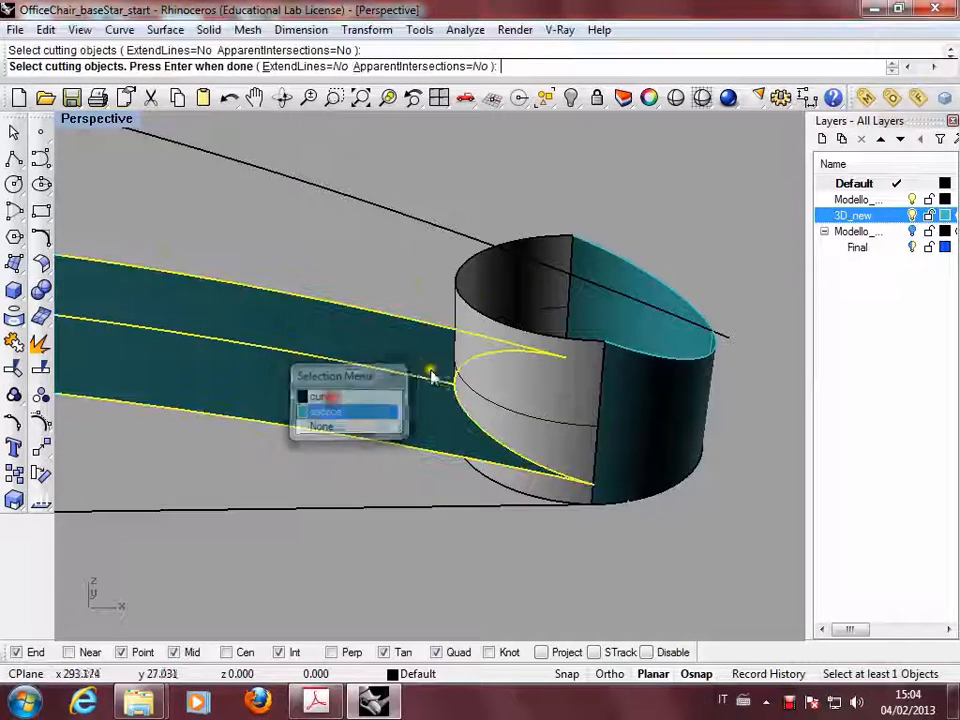
{"action": "left_click", "coordinate": [325, 411]}
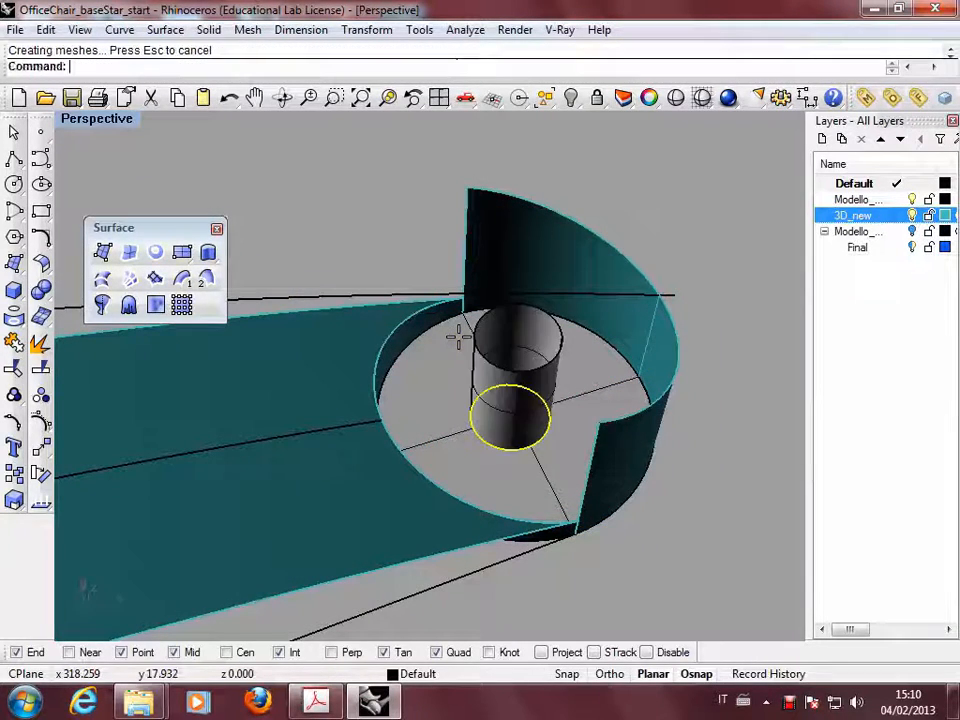
Join the trimmed surfaces into one closed star polysurface on the Modello layer
{"action": "left_click_drag", "start_coordinate": [500, 400], "coordinate": [630, 285]}
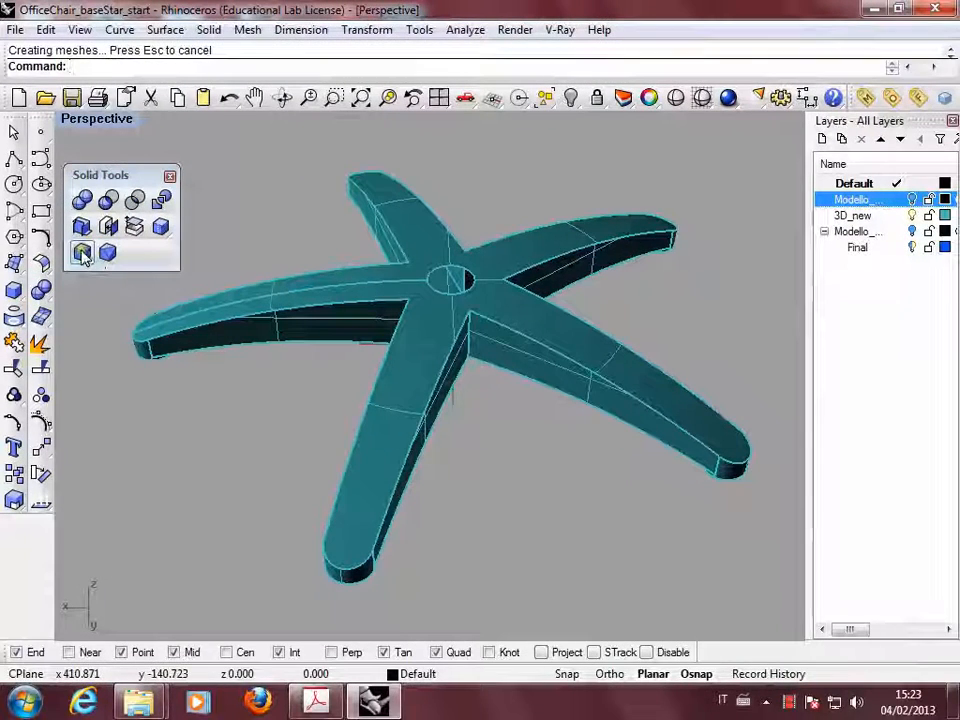
Fillet the inner vertical corners at radius 25, then an arm's lower edge at 15
{"action": "left_click", "coordinate": [82, 252]}
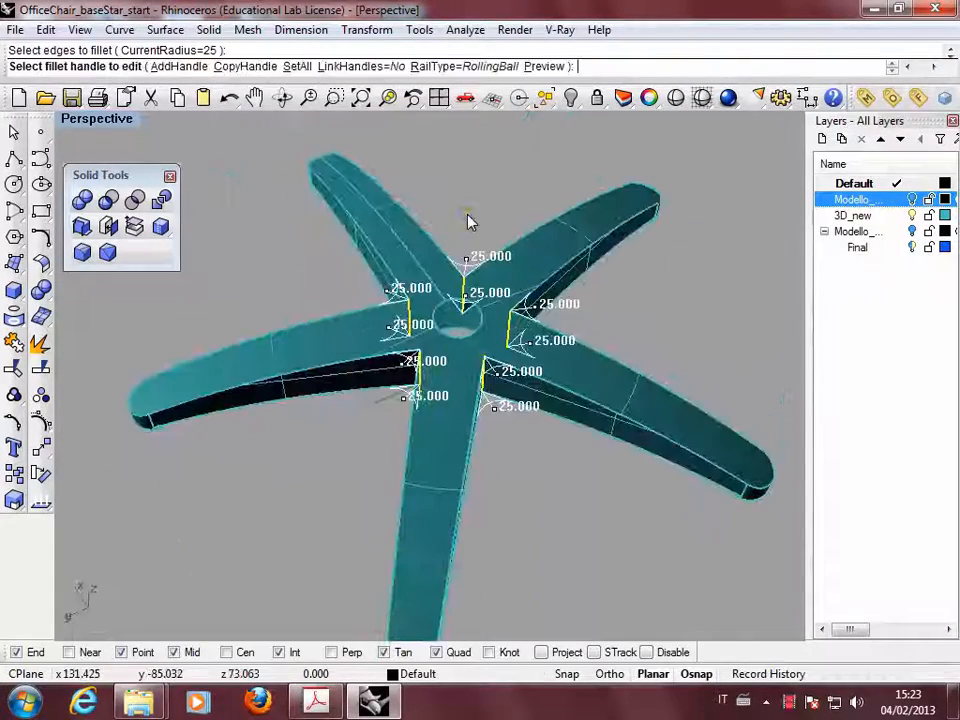
{"action": "type", "text": "15"}
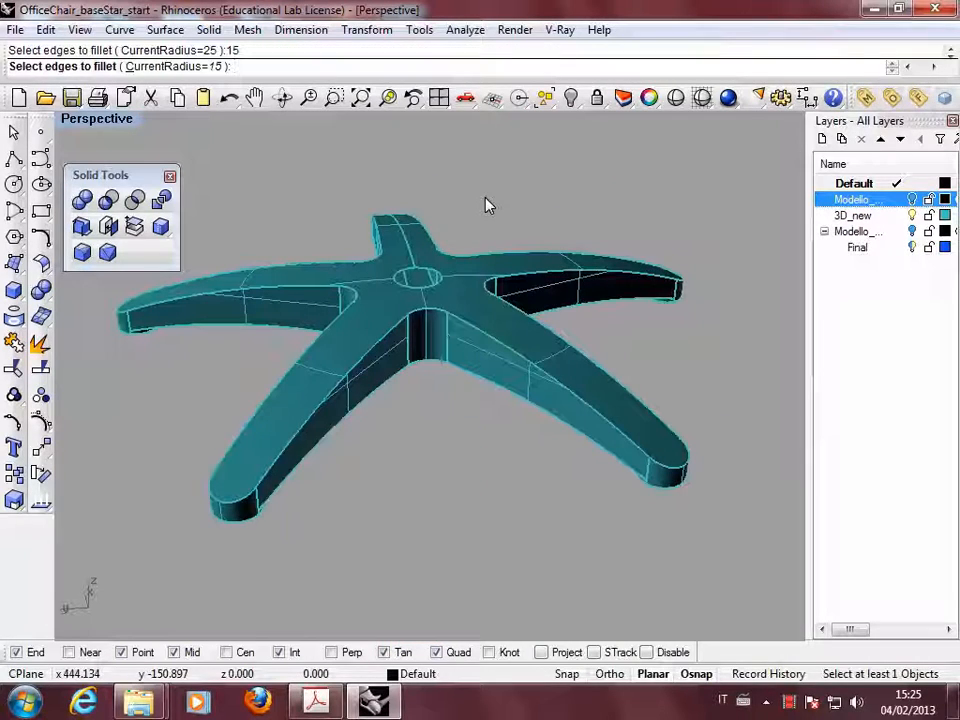
{"action": "left_click", "coordinate": [248, 505]}
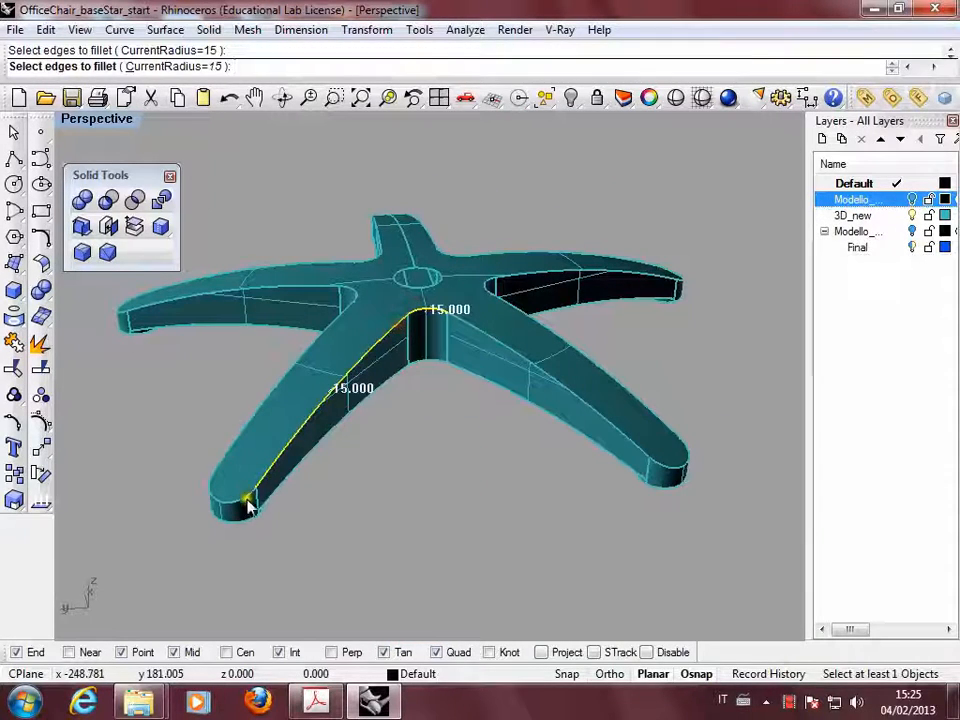